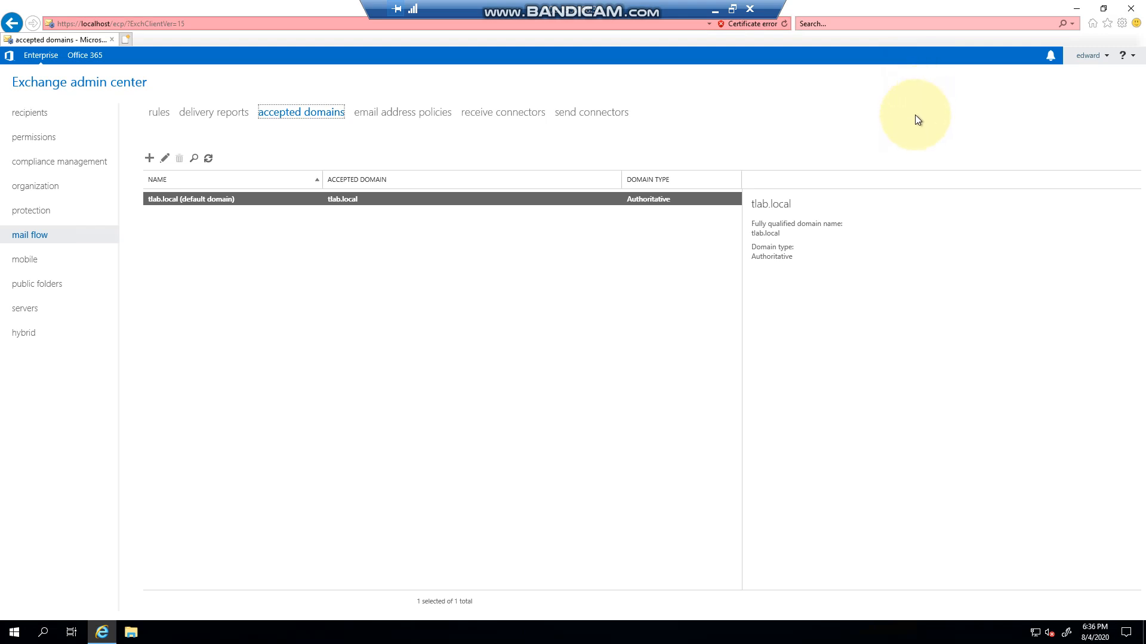
pyautogui.moveTo(227, 236)
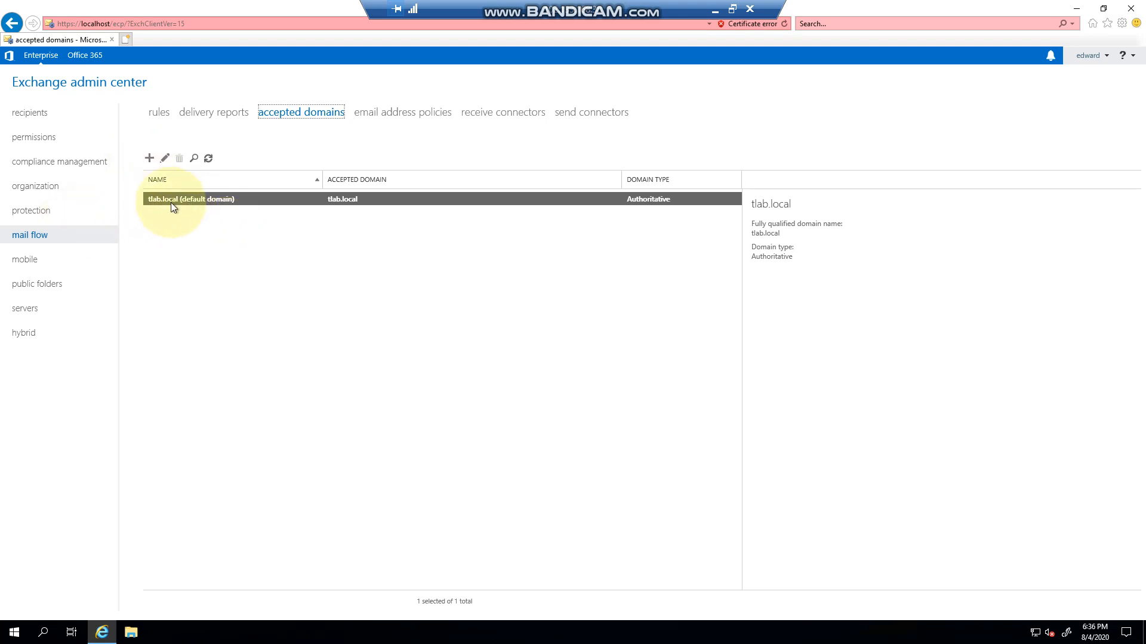
pyautogui.moveTo(167, 210)
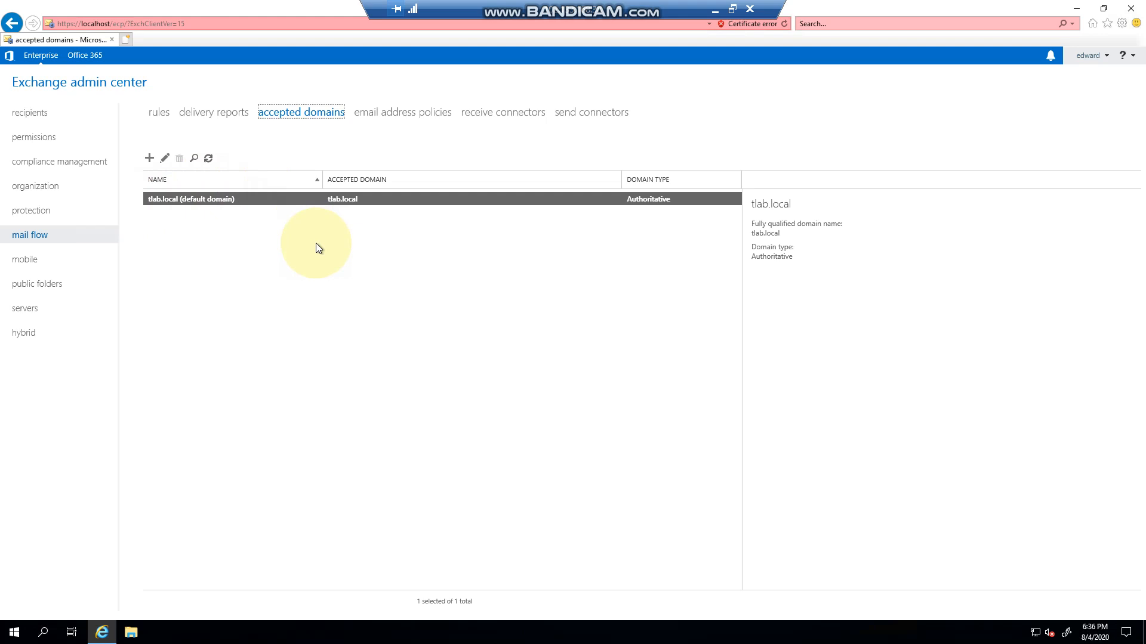
pyautogui.moveTo(335, 273)
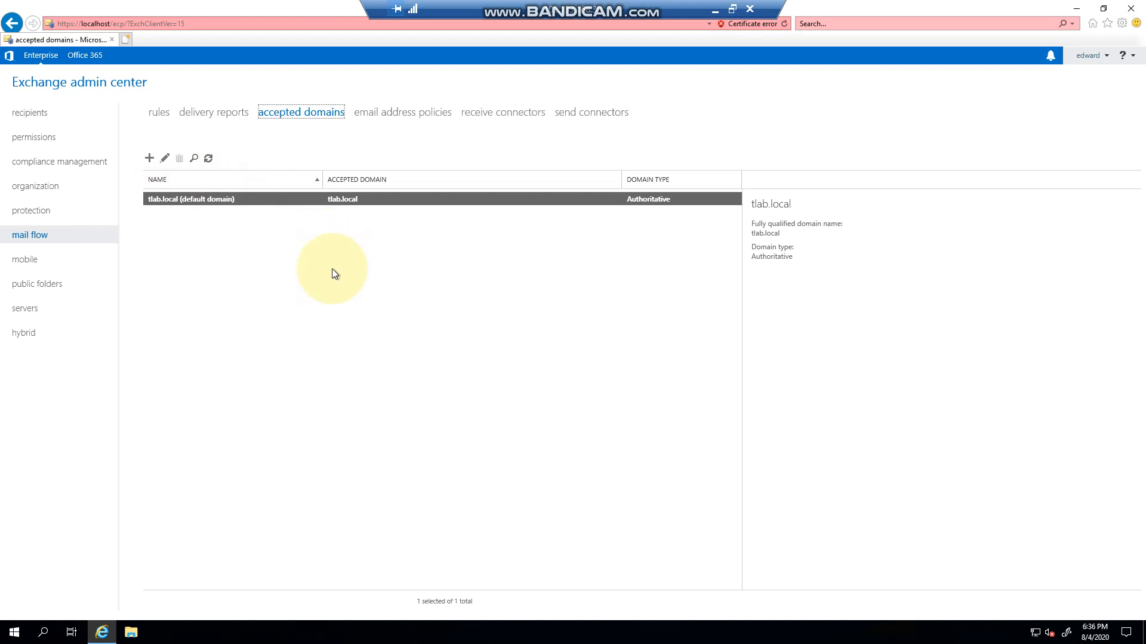
pyautogui.moveTo(182, 256)
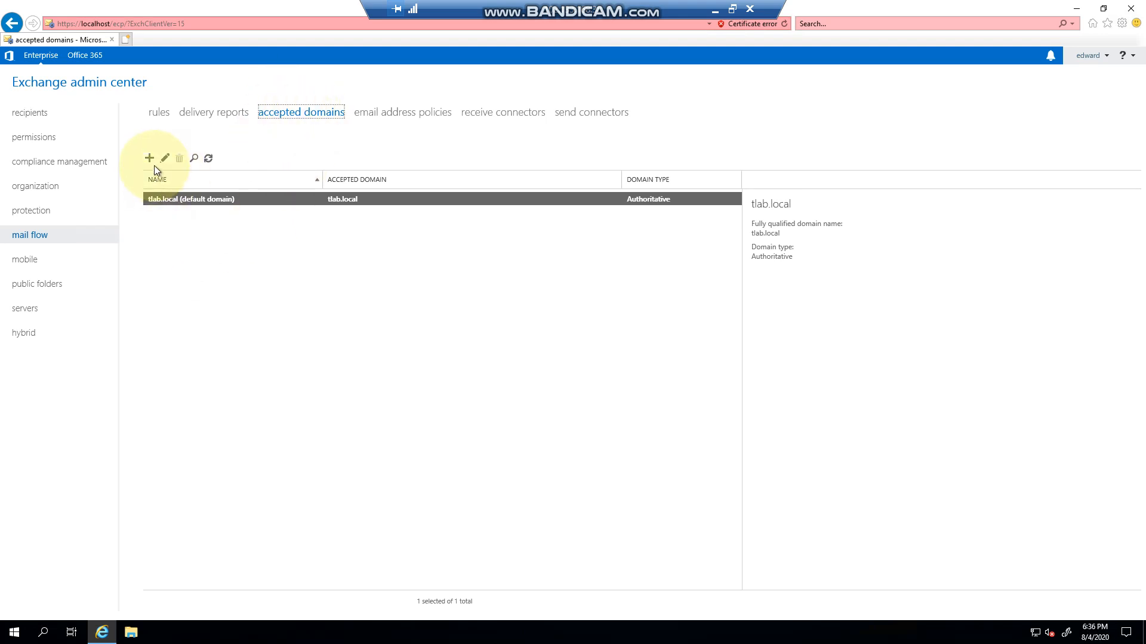
# Add thexchangelab.com as a new authoritative accepted domain and save it
pyautogui.click(149, 157)
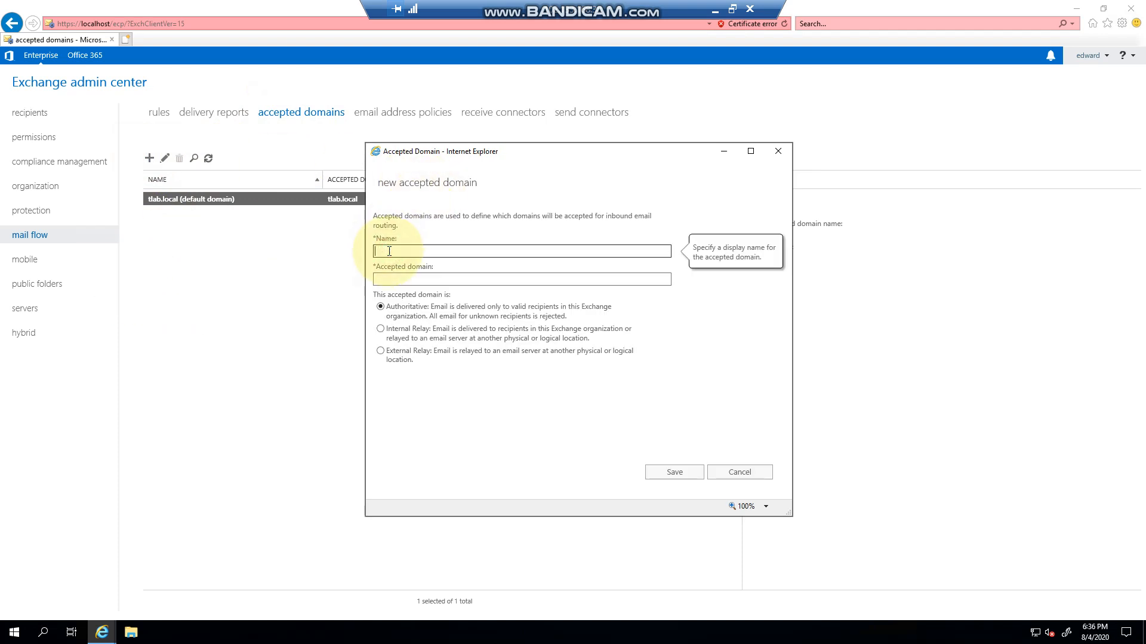
pyautogui.write('thexchangelab.com')
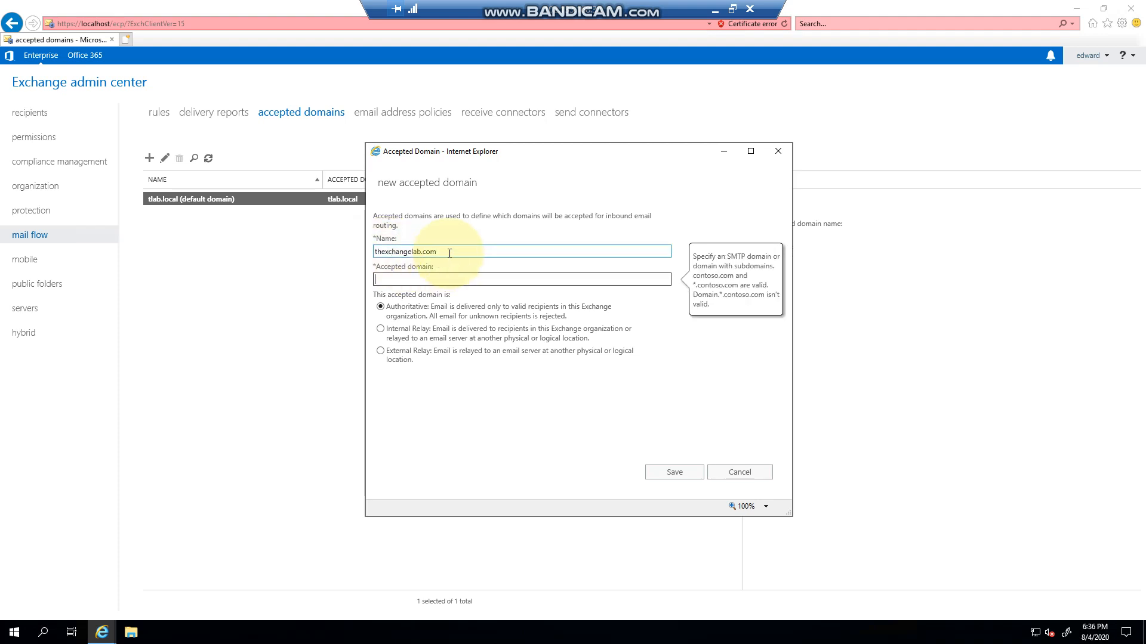
pyautogui.write('thexchangelab.com')
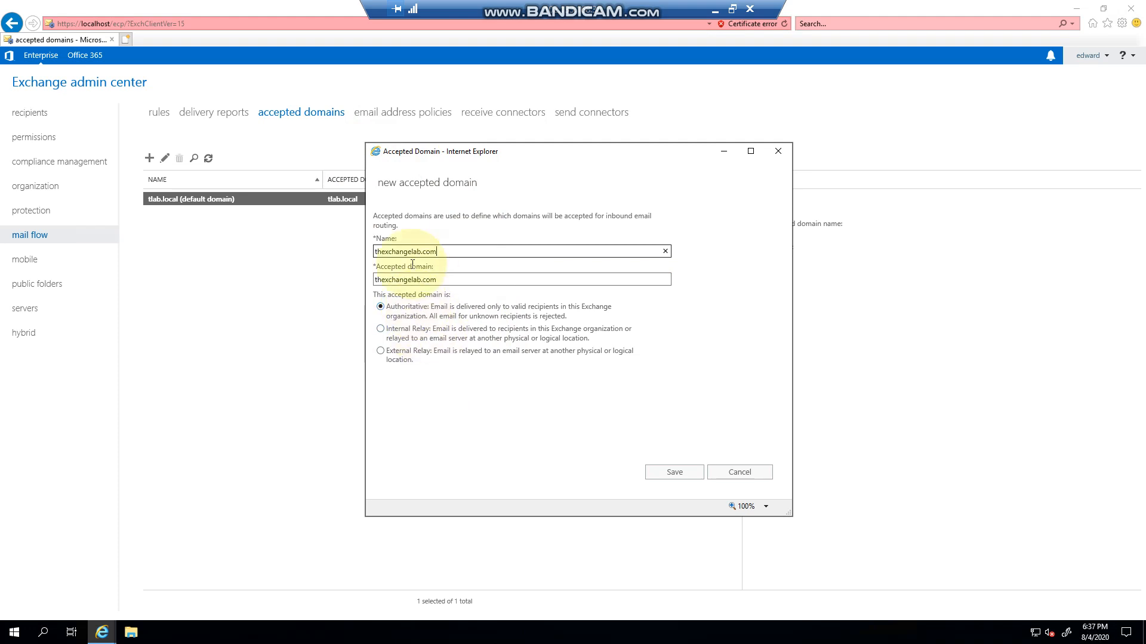
pyautogui.moveTo(425, 262)
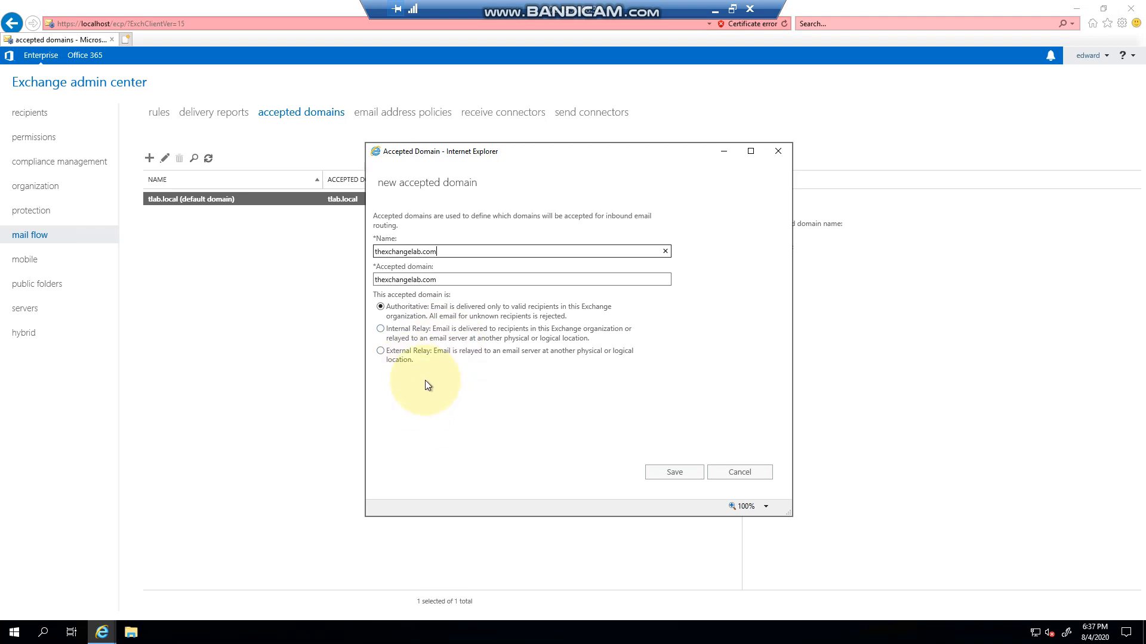
pyautogui.click(672, 471)
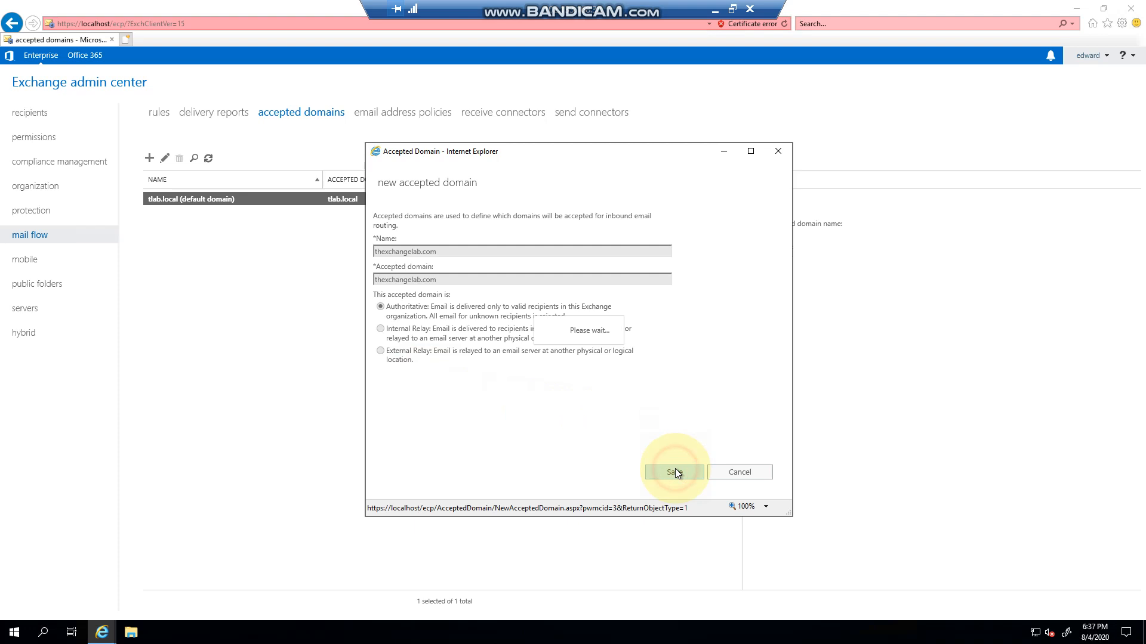
pyautogui.click(672, 473)
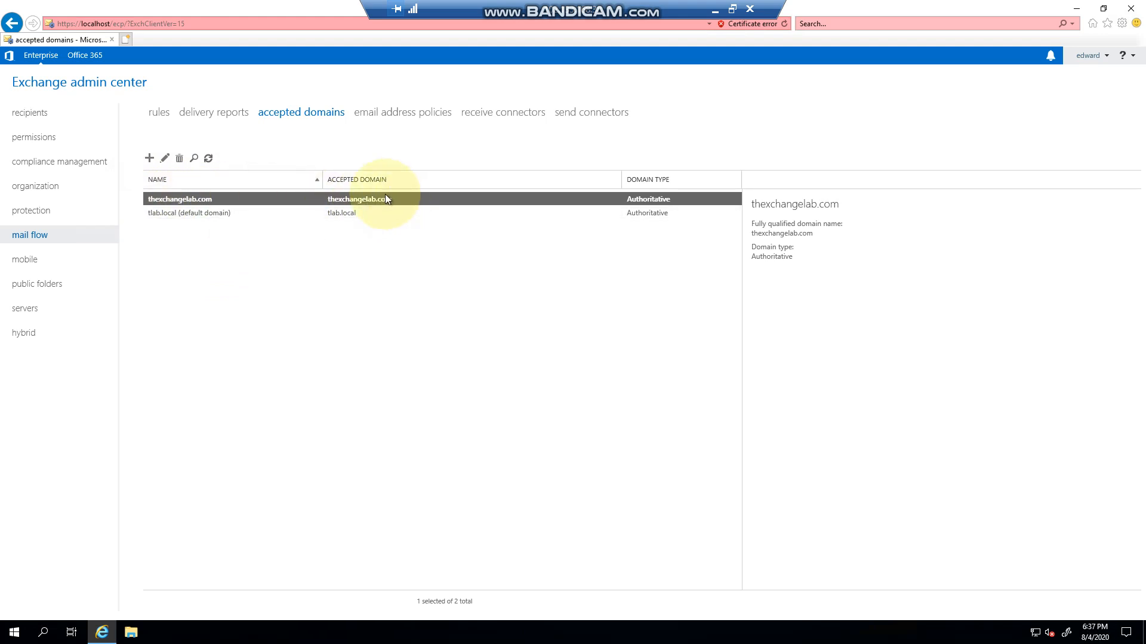
# Make thexchangelab.com the default accepted domain, save, and go to the recipients' mailboxes
pyautogui.click(165, 158)
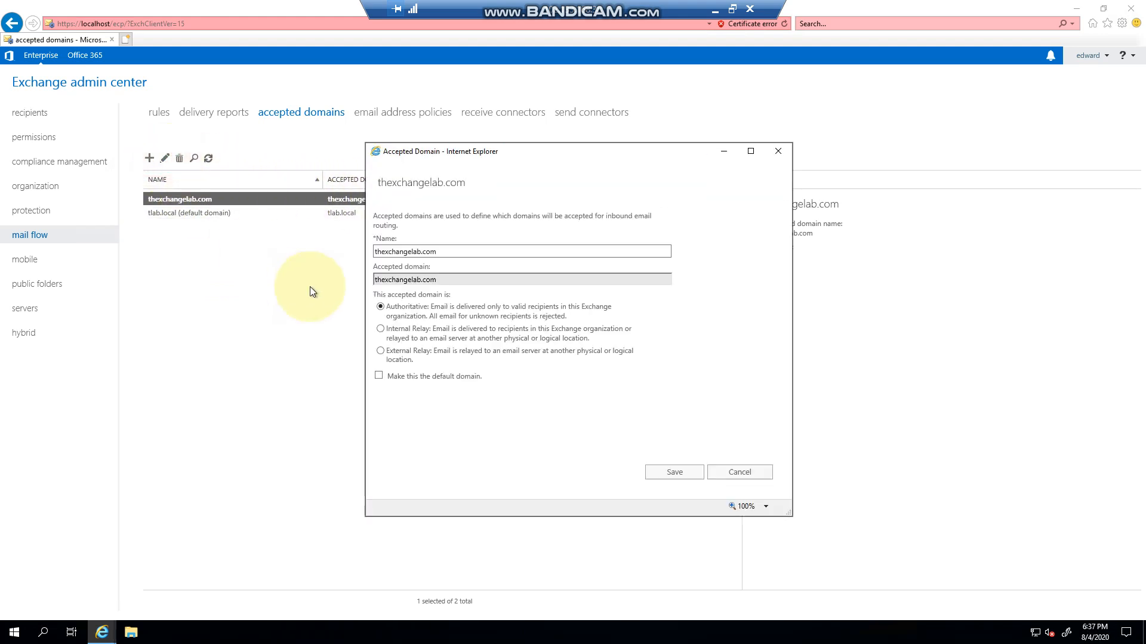
pyautogui.click(521, 251)
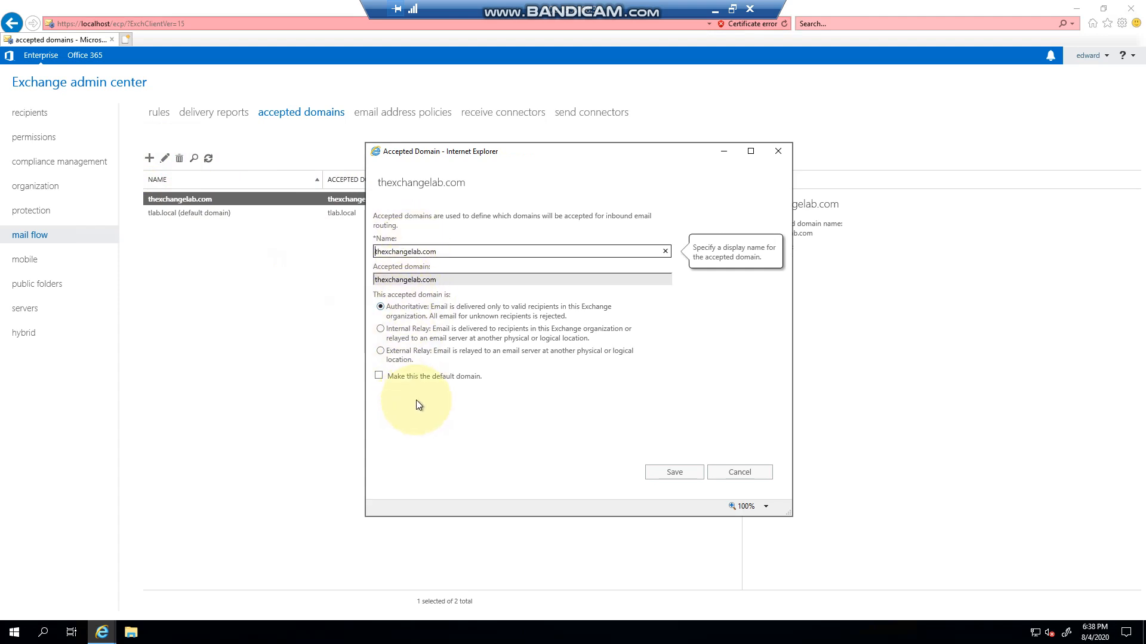
pyautogui.click(378, 376)
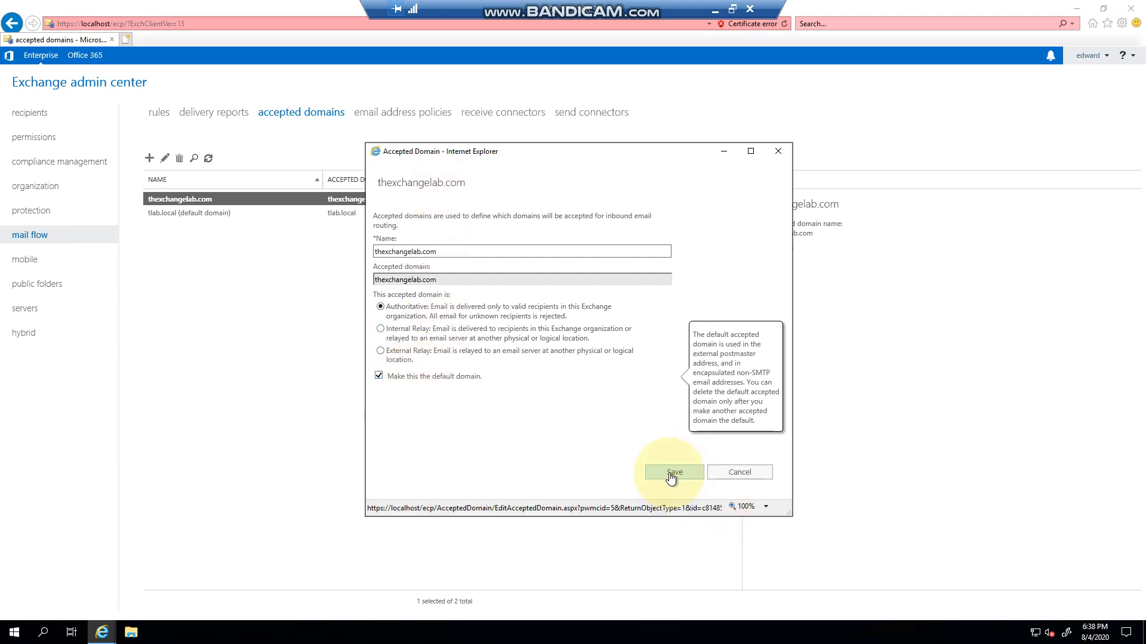
pyautogui.click(672, 473)
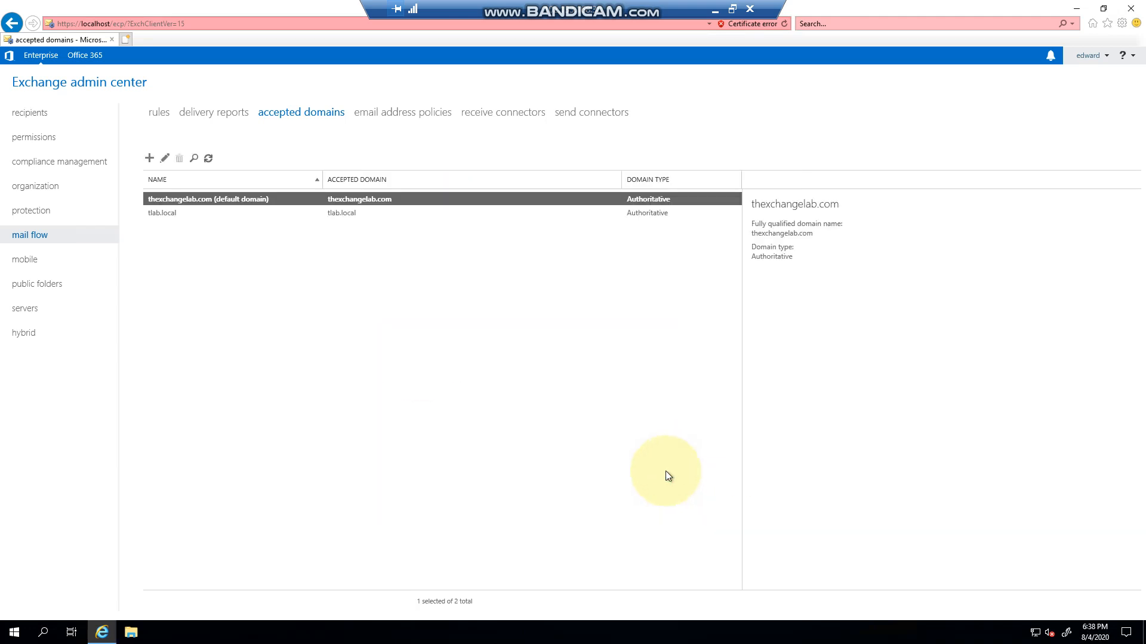
pyautogui.click(30, 112)
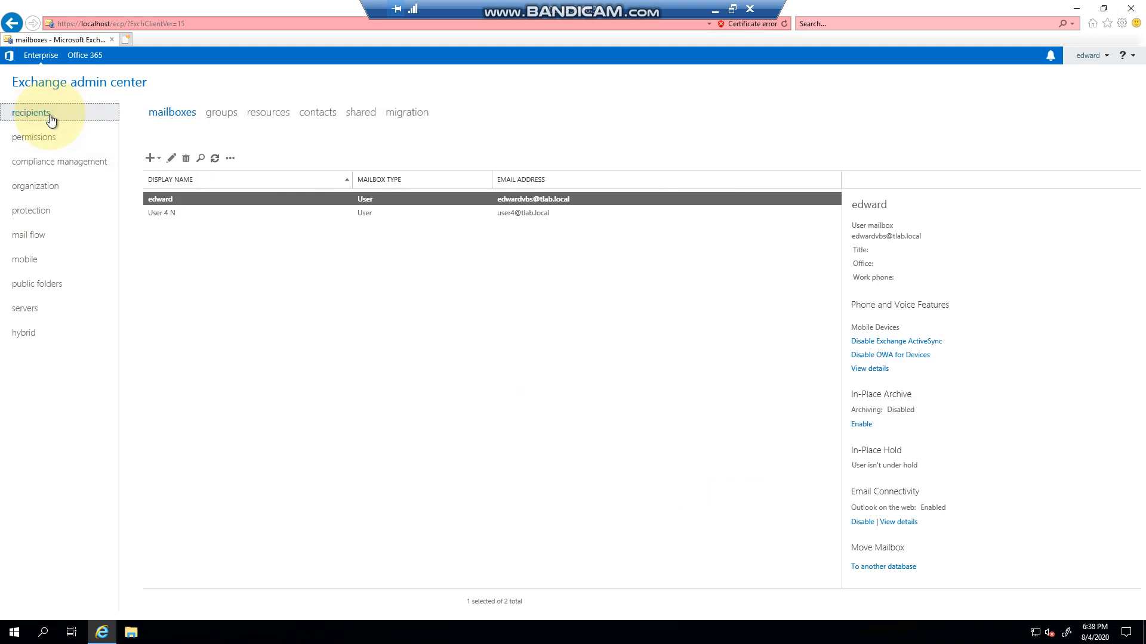
pyautogui.doubleClick(162, 213)
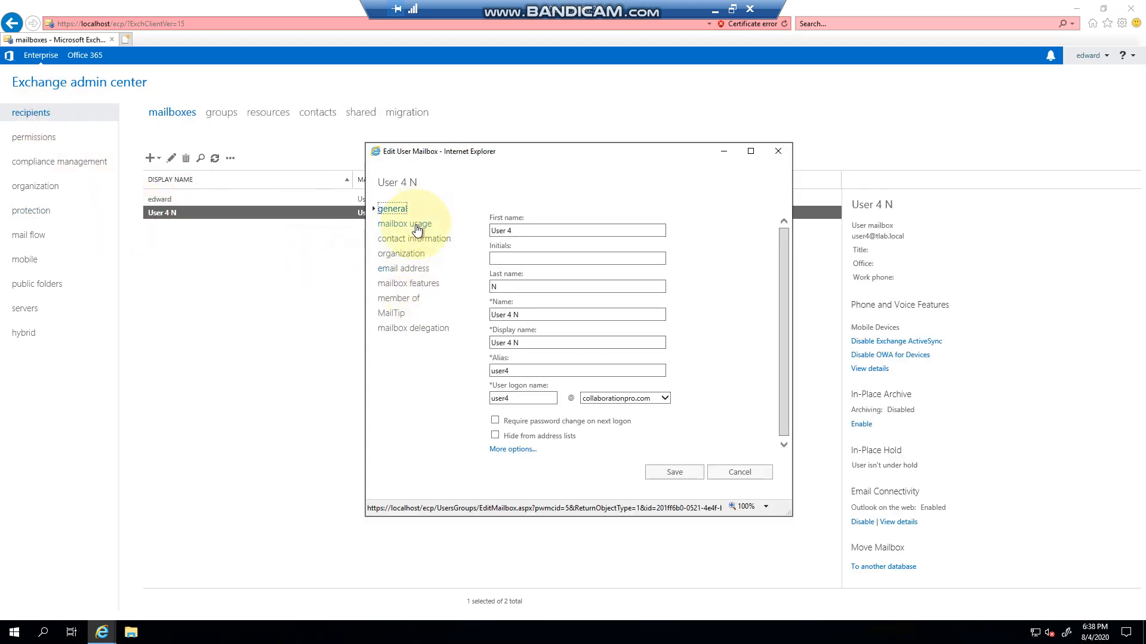
pyautogui.click(405, 268)
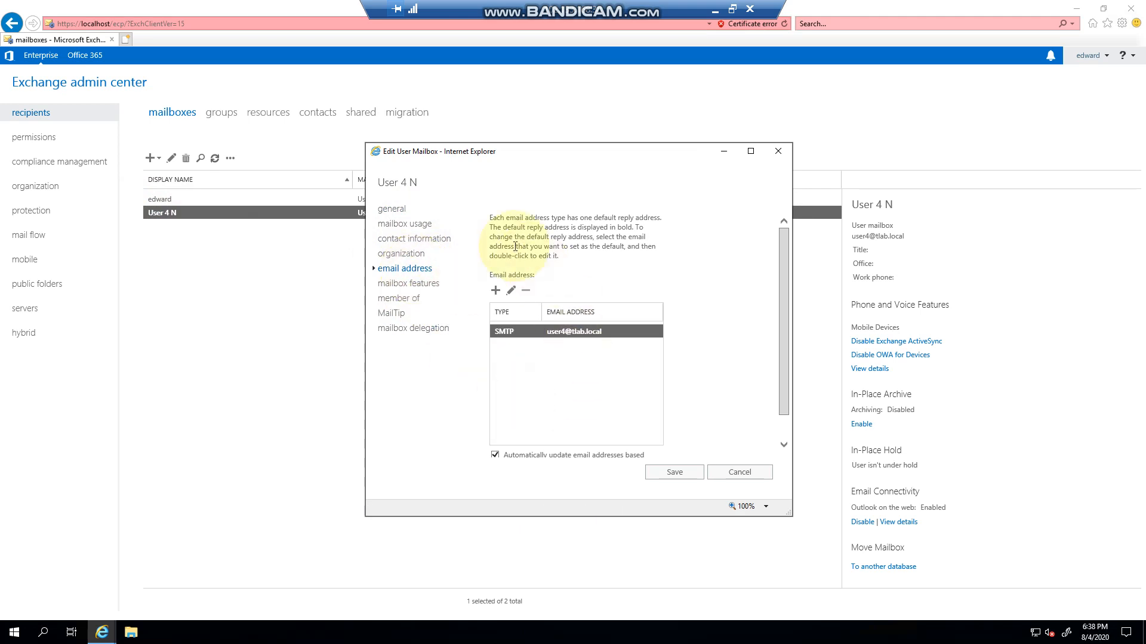
pyautogui.click(497, 291)
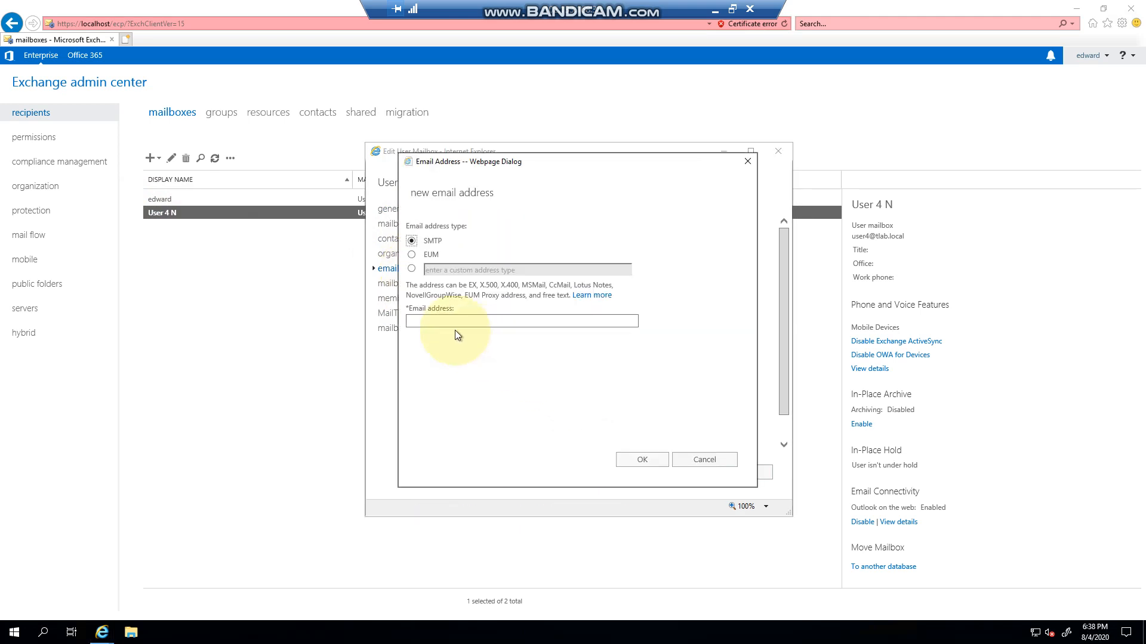
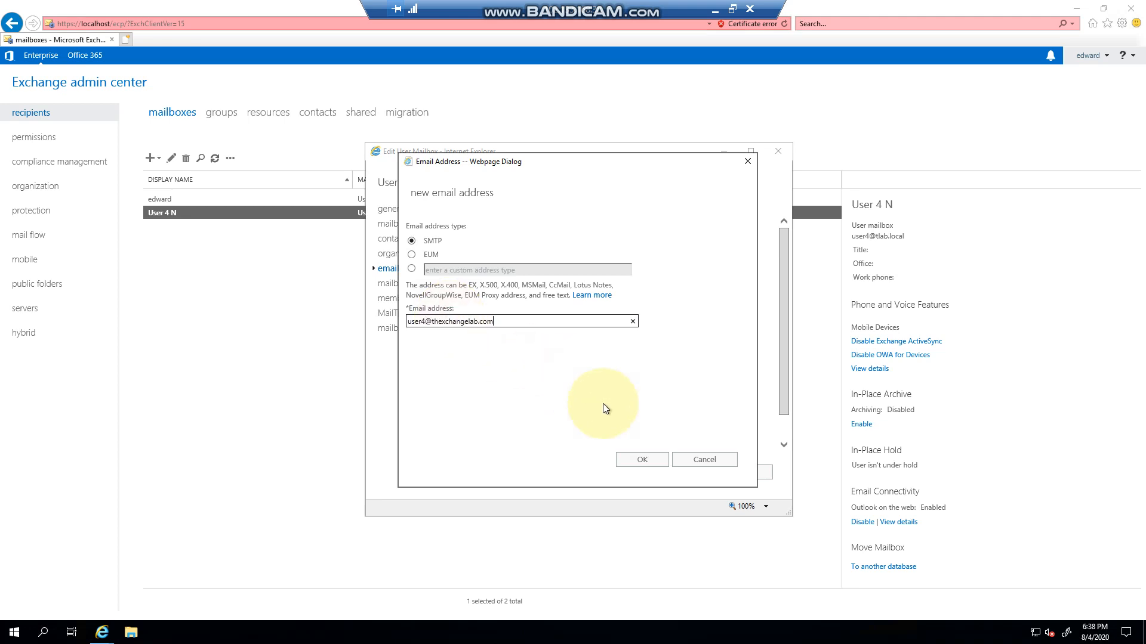
pyautogui.click(641, 459)
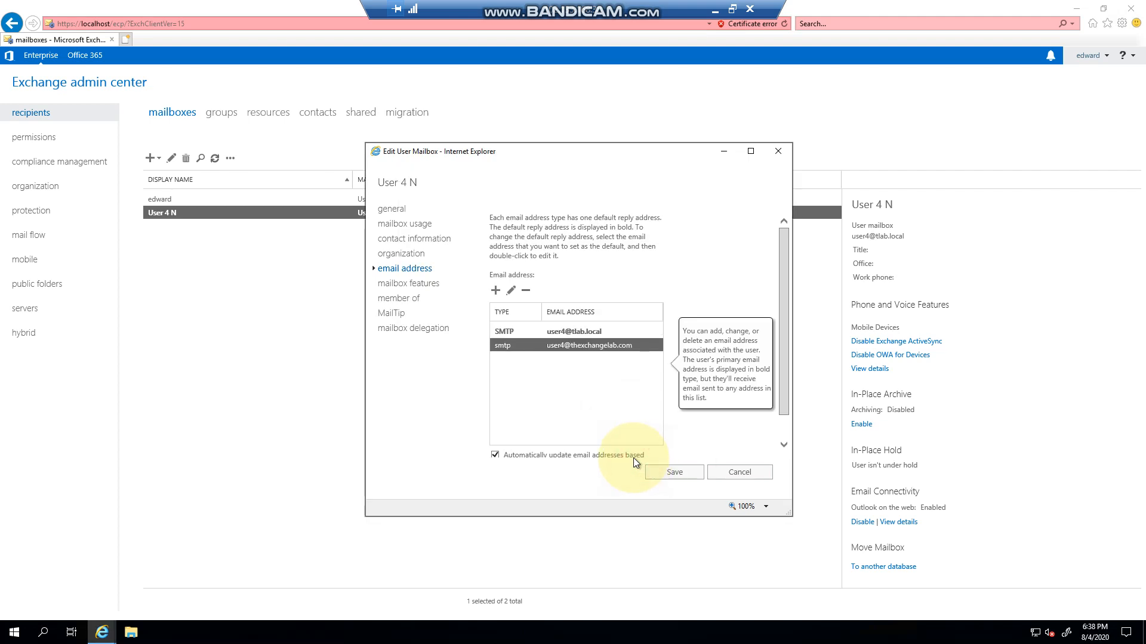
pyautogui.click(494, 452)
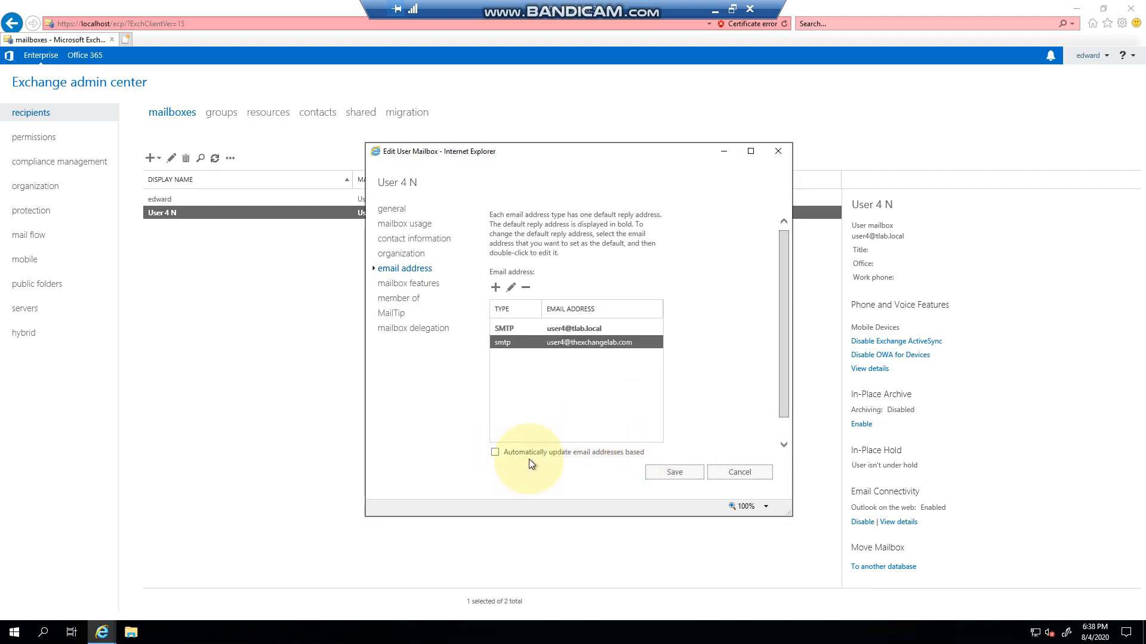
pyautogui.moveTo(556, 465)
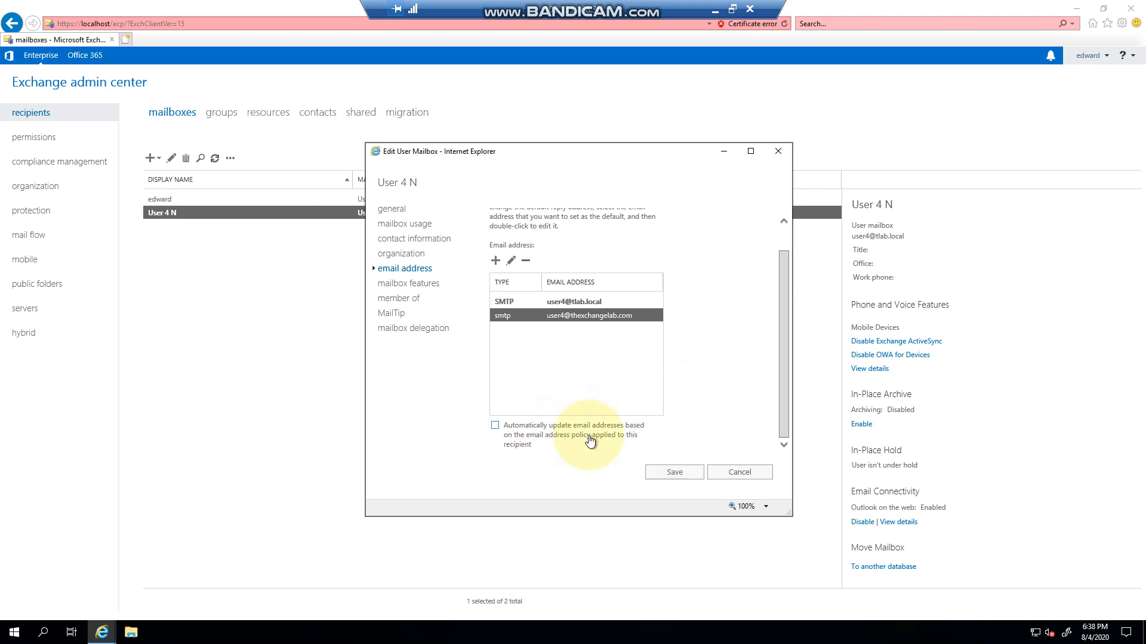
pyautogui.click(574, 301)
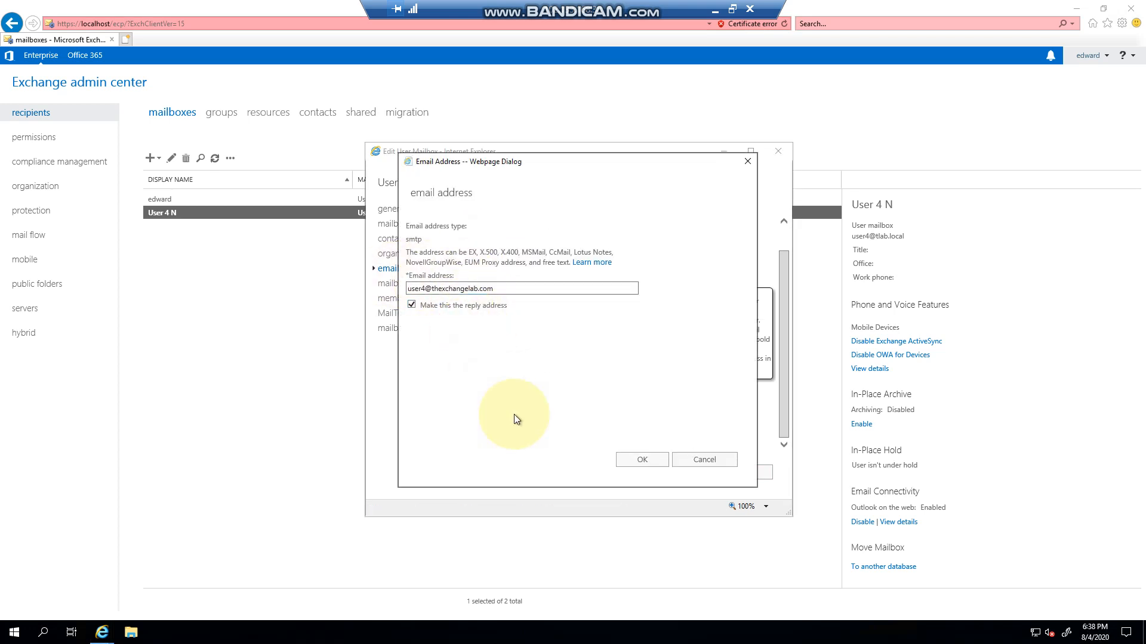
pyautogui.click(641, 459)
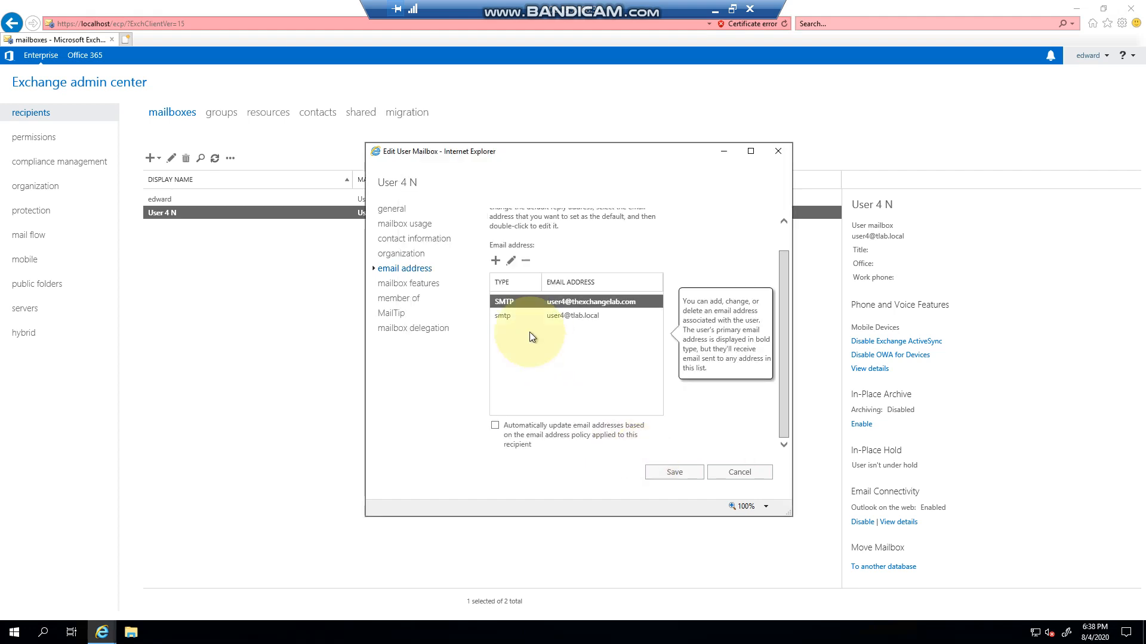
pyautogui.moveTo(585, 358)
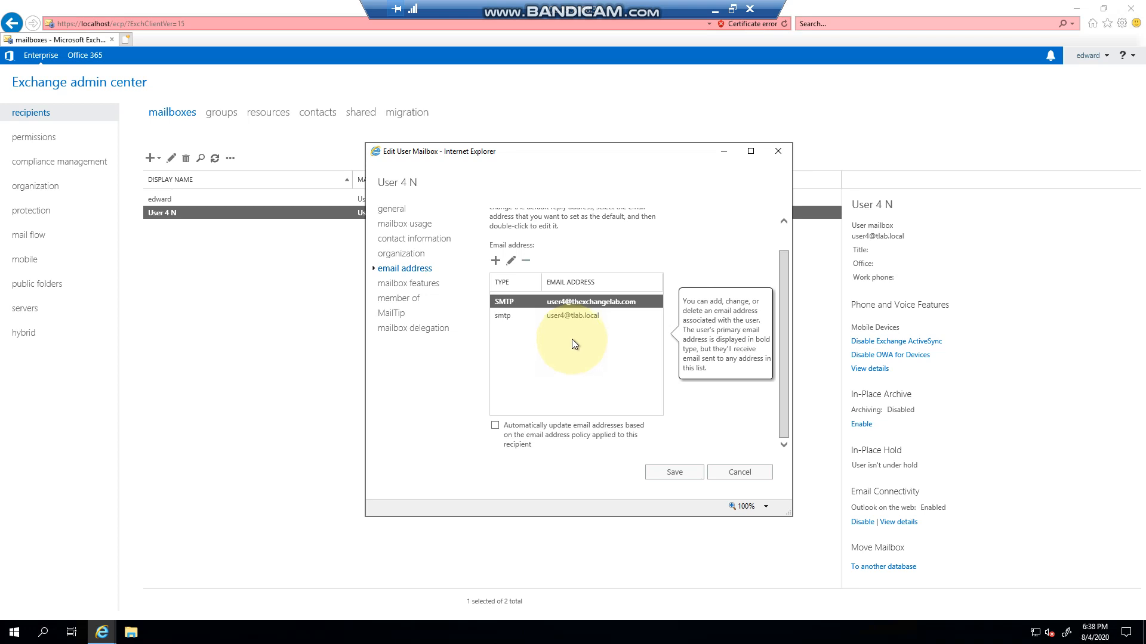
pyautogui.moveTo(610, 327)
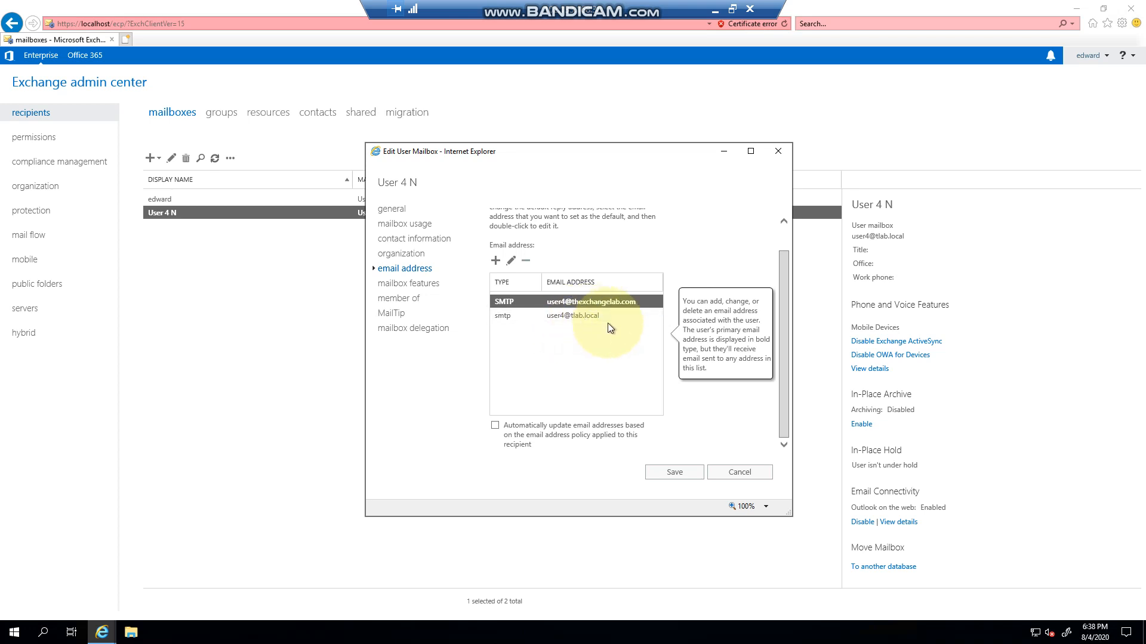
pyautogui.click(673, 472)
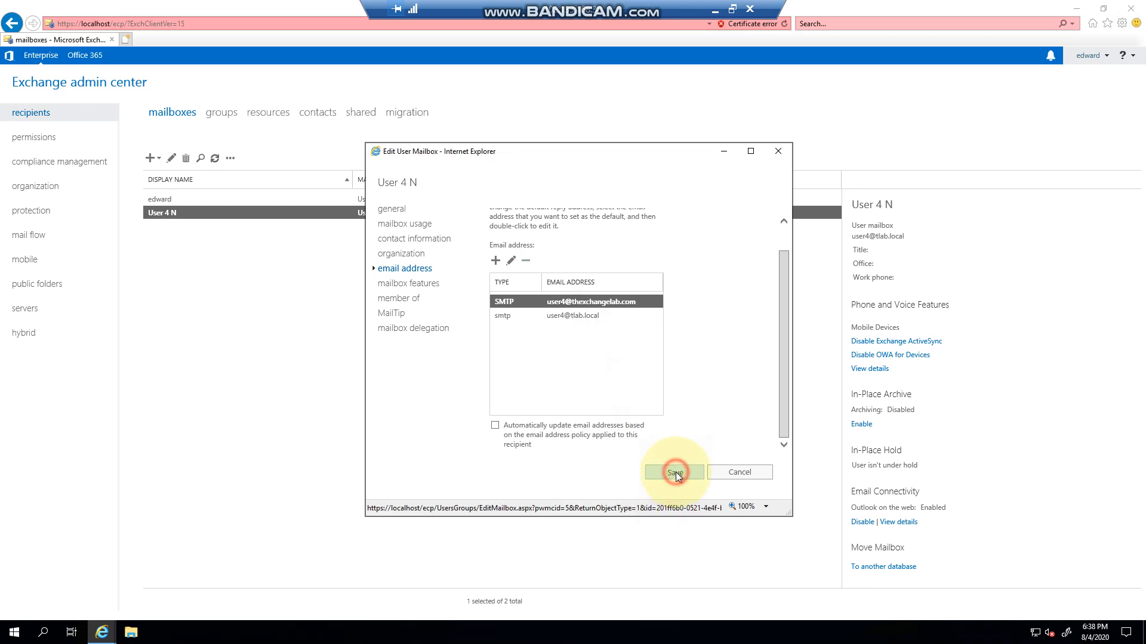
pyautogui.click(673, 472)
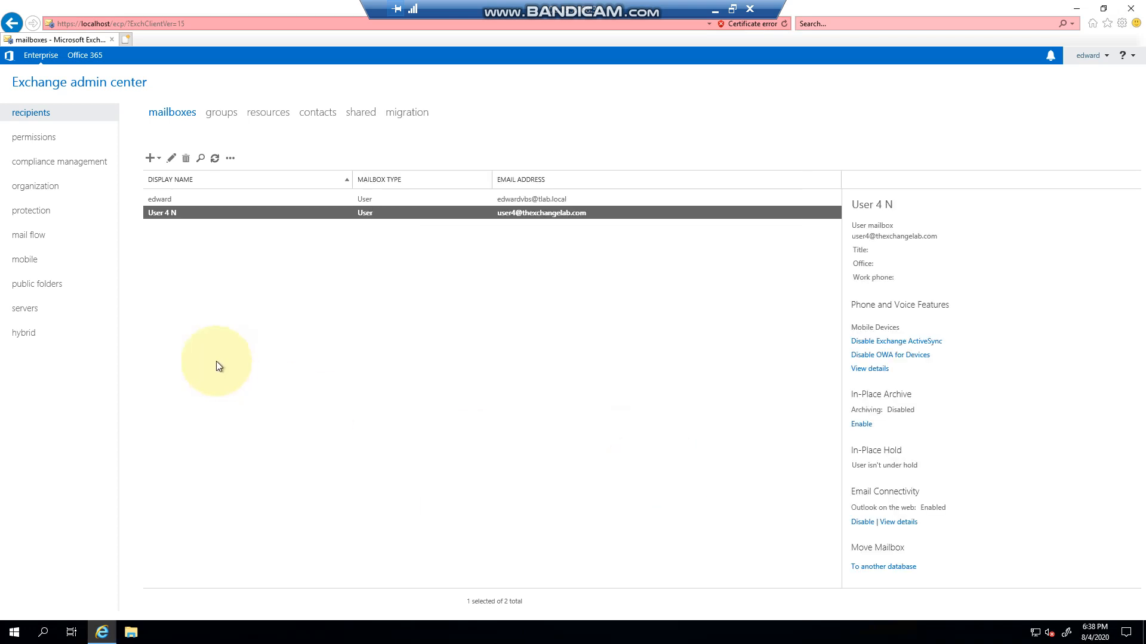
pyautogui.moveTo(229, 135)
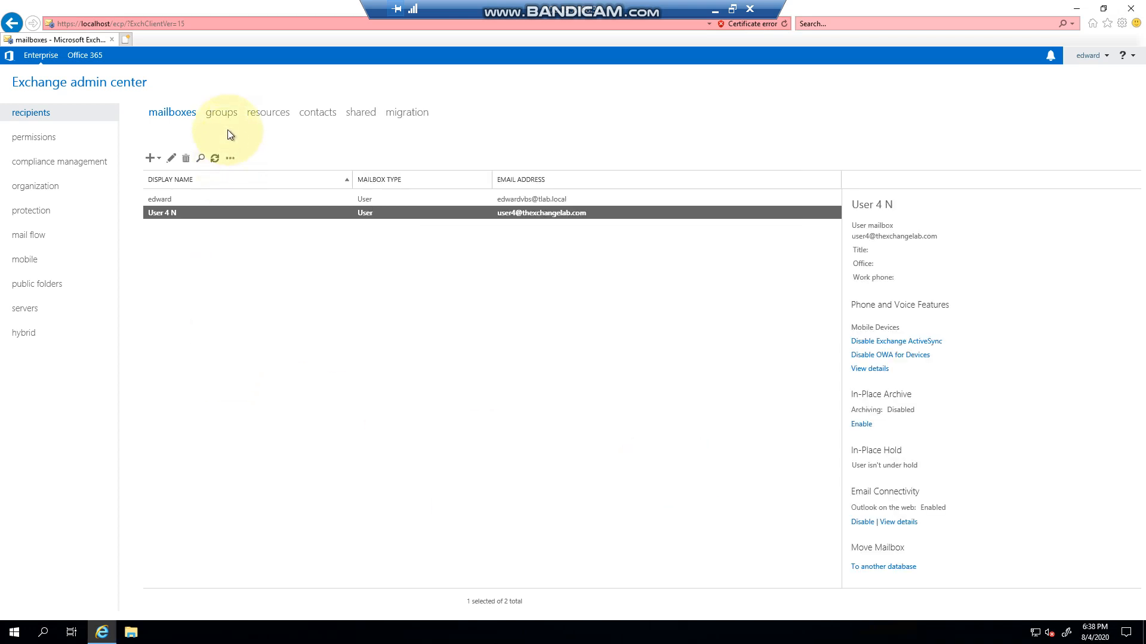